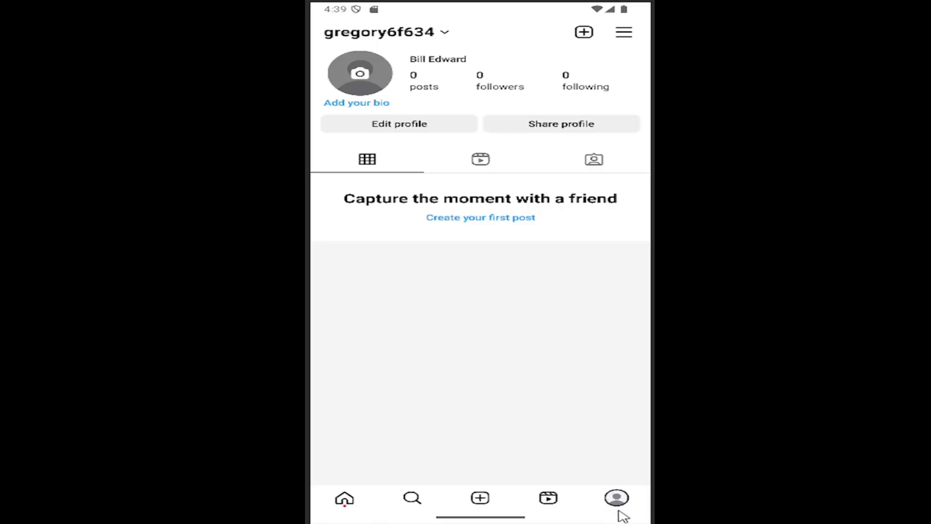
{"action": "mouse_move", "coordinate": [416, 245]}
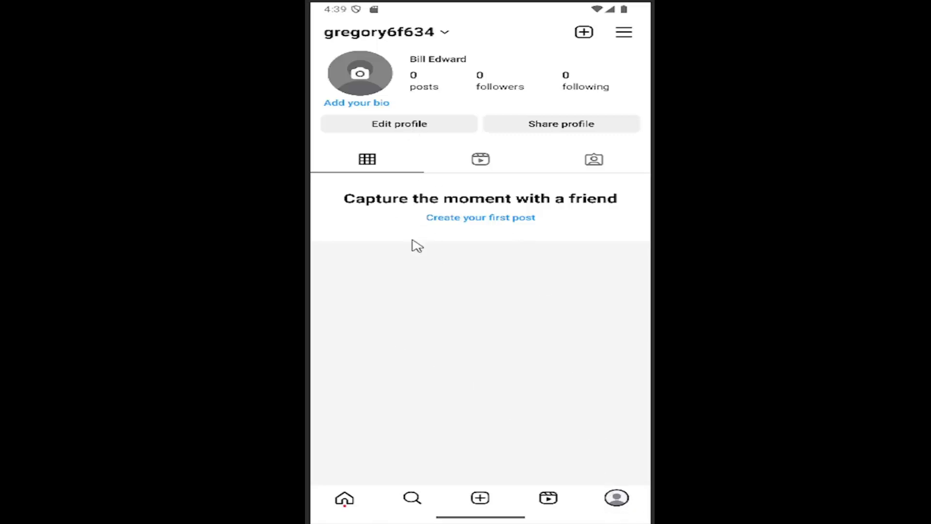
{"action": "mouse_move", "coordinate": [625, 35]}
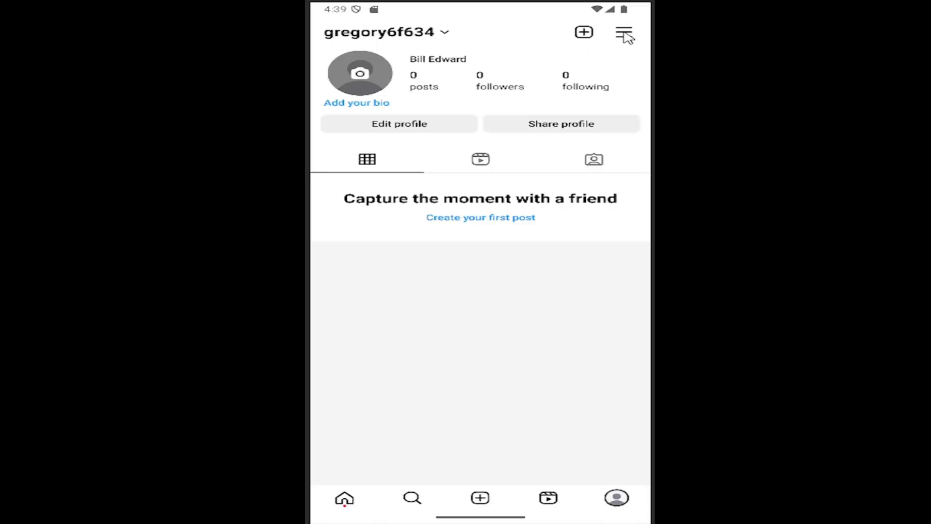
Step: Go to Settings and activity, then into Accounts Center under Your account
{"action": "left_click", "coordinate": [624, 32]}
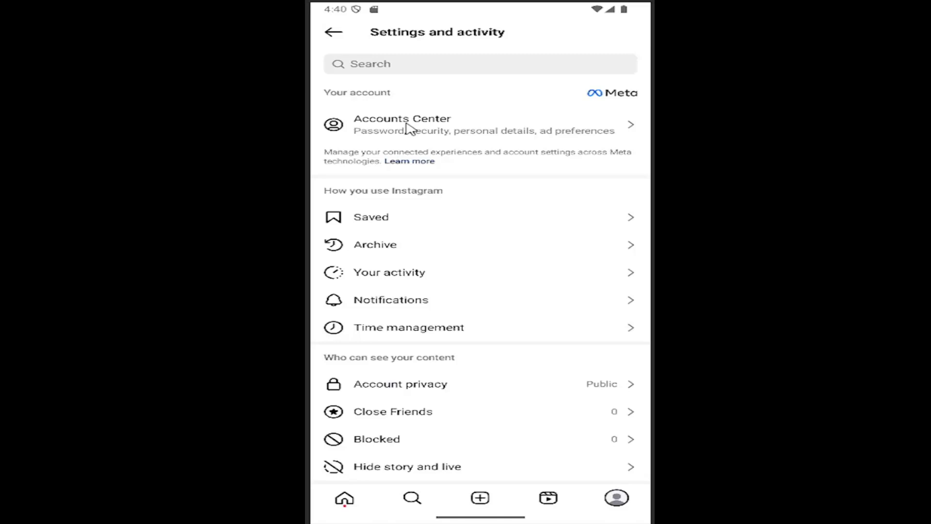
{"action": "mouse_move", "coordinate": [440, 131]}
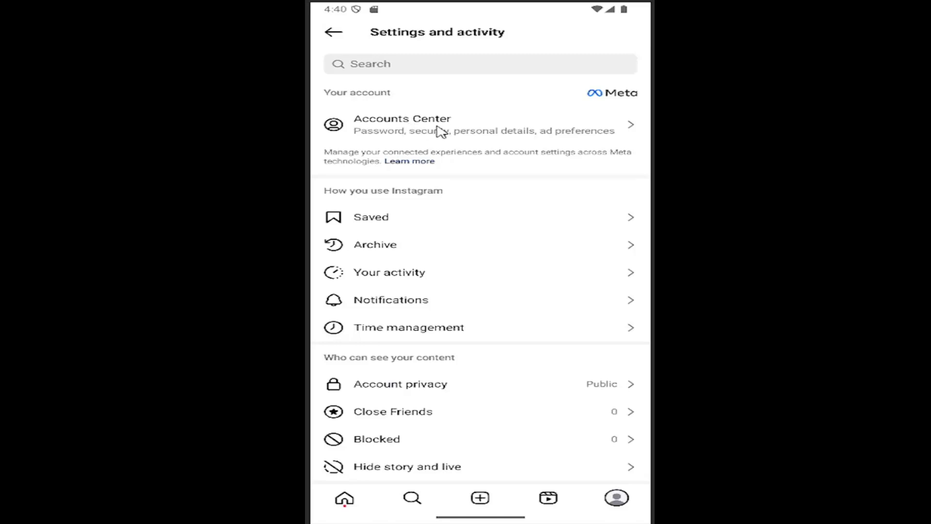
{"action": "left_click", "coordinate": [402, 125]}
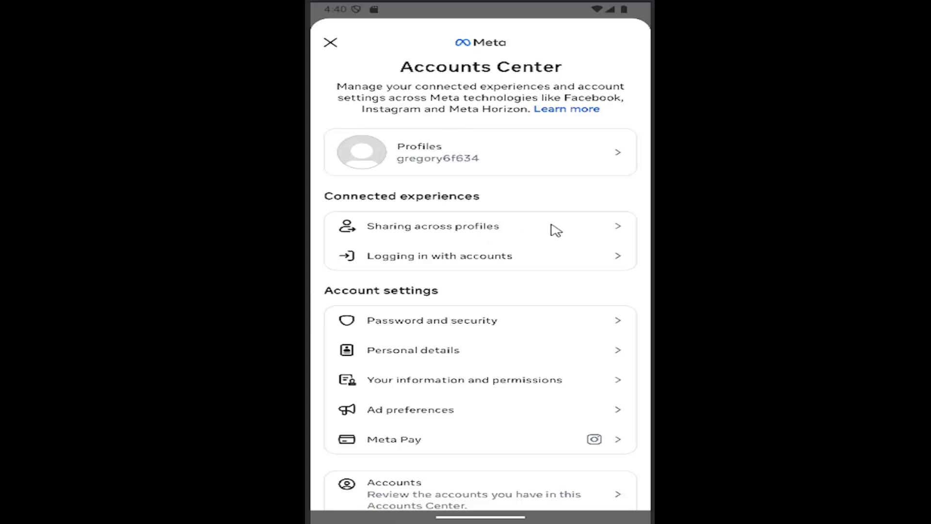
Step: Choose Sharing across profiles under Connected experiences to reach the Add accounts offer
{"action": "left_click", "coordinate": [432, 226]}
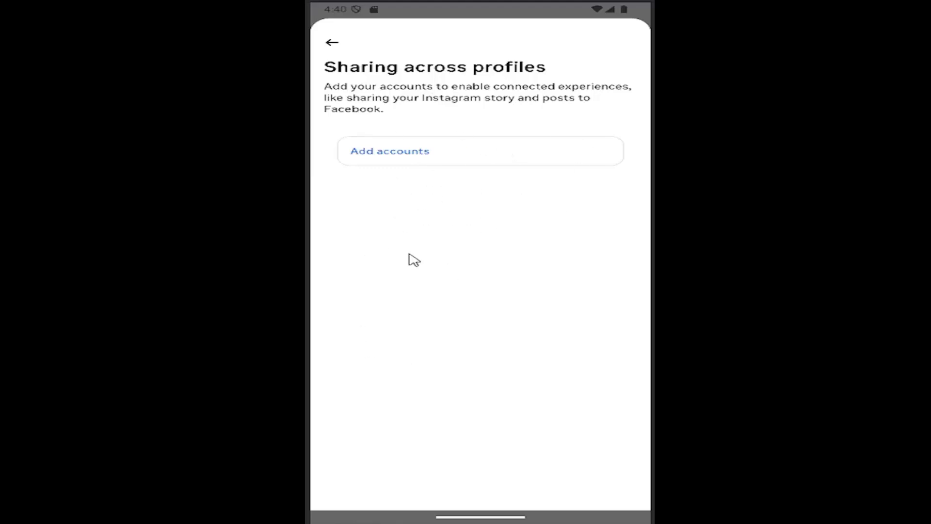
{"action": "mouse_move", "coordinate": [479, 250]}
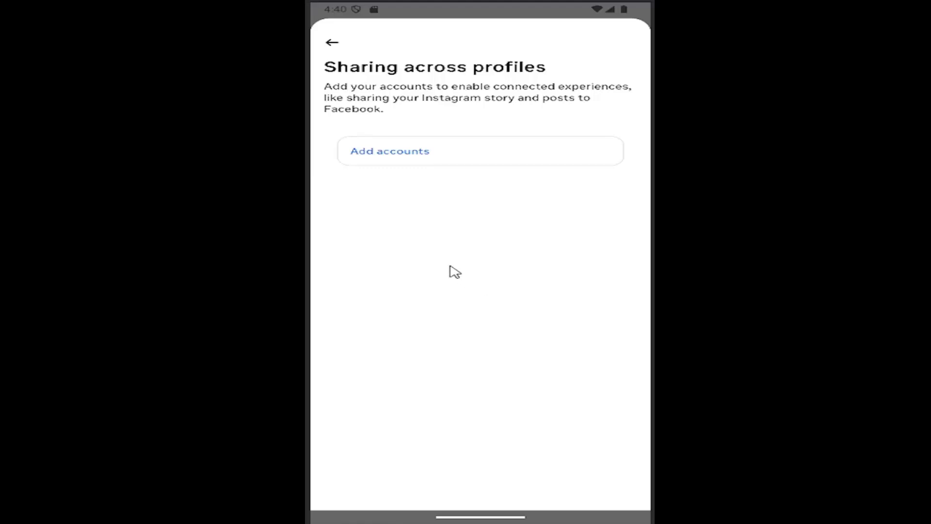
{"action": "mouse_move", "coordinate": [453, 272]}
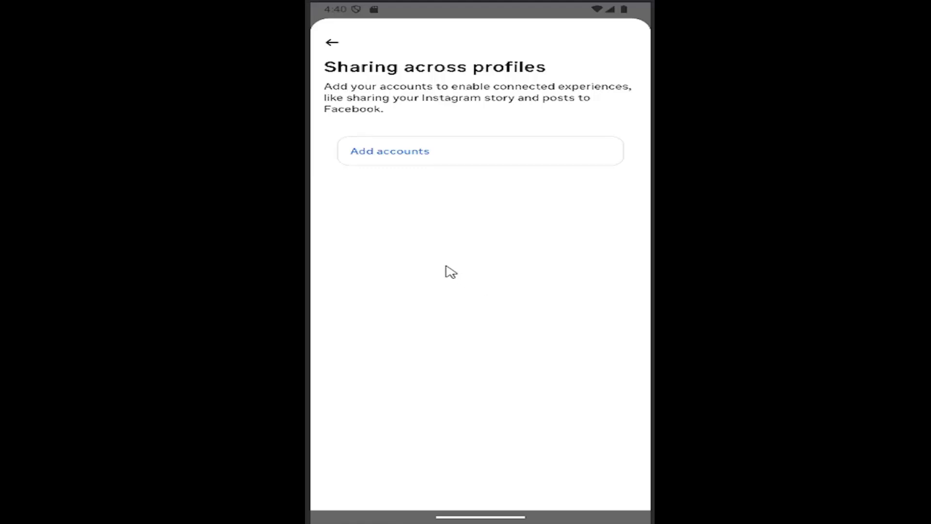